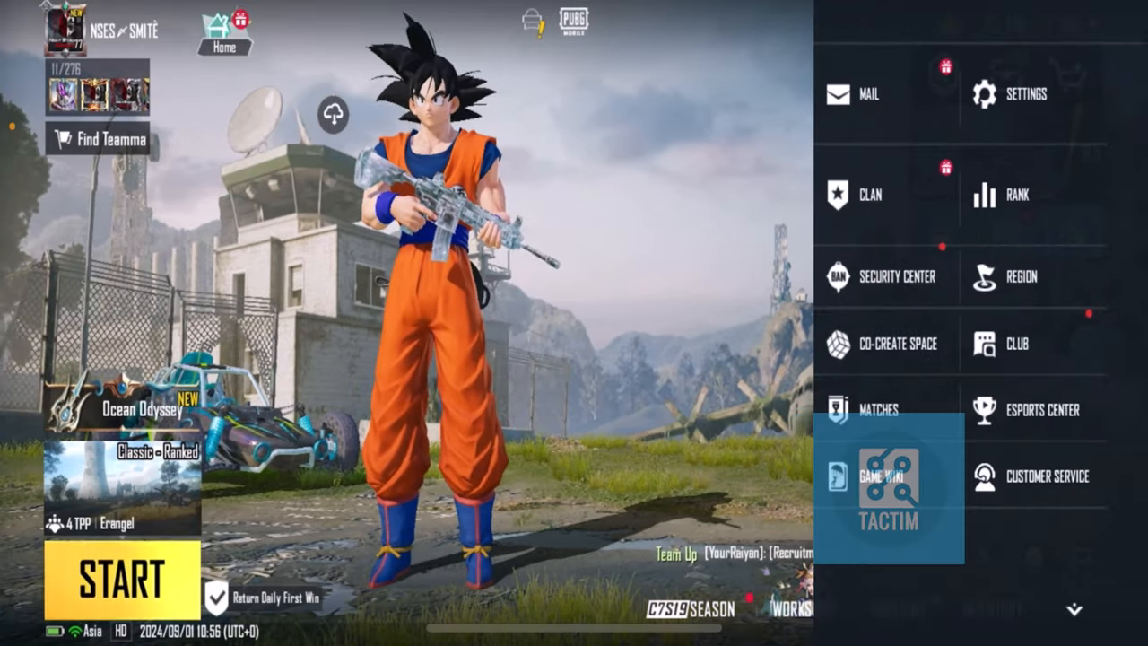
- Open the lobby Settings on the Graphics & Audio section, showing Combat at HD/High
{"action": "left_click", "coordinate": [1014, 94]}
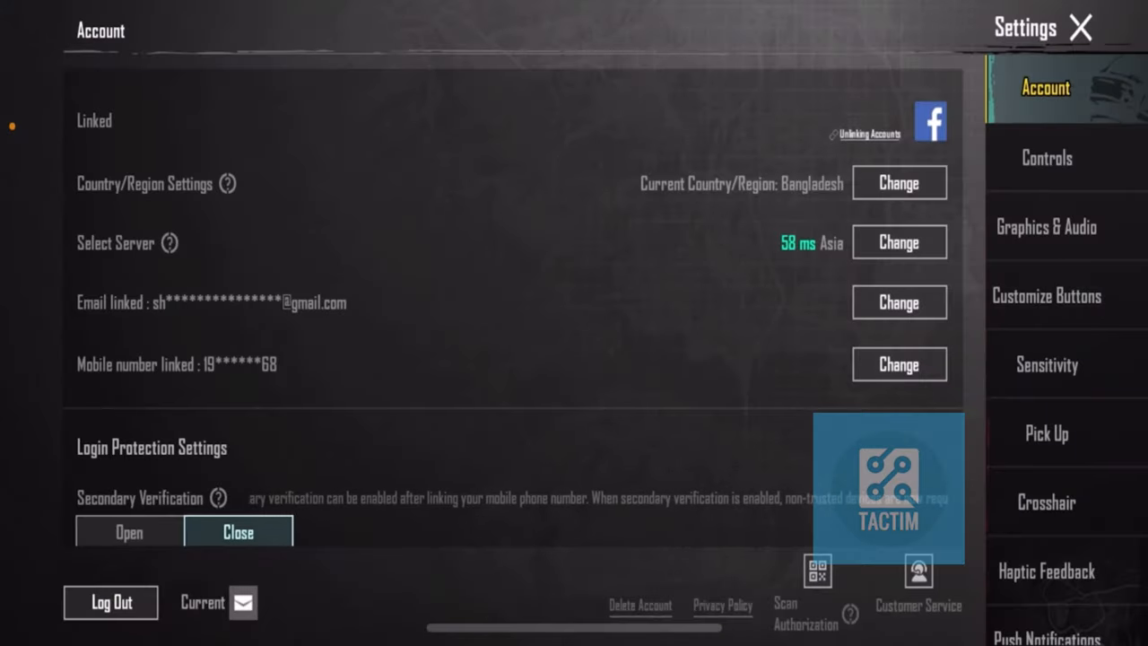
{"action": "left_click", "coordinate": [1045, 226]}
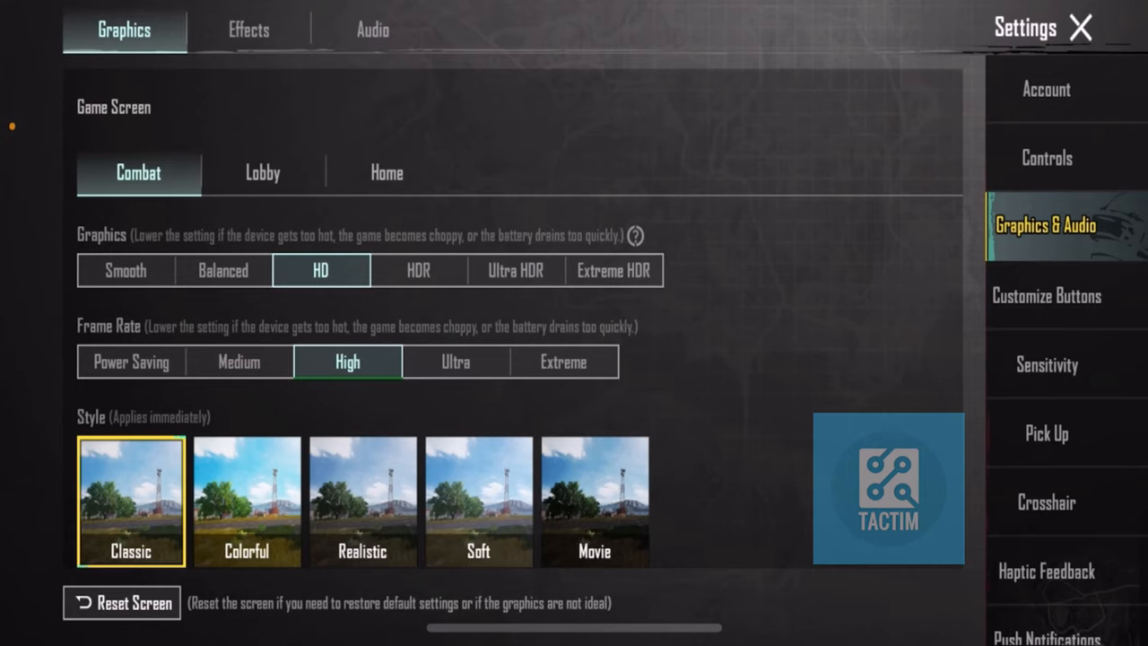
- Apply Ultra HDR graphics, Ultra frame rate and Colorful style to Combat
{"action": "scroll", "scroll_direction": "down", "scroll_amount": 3}
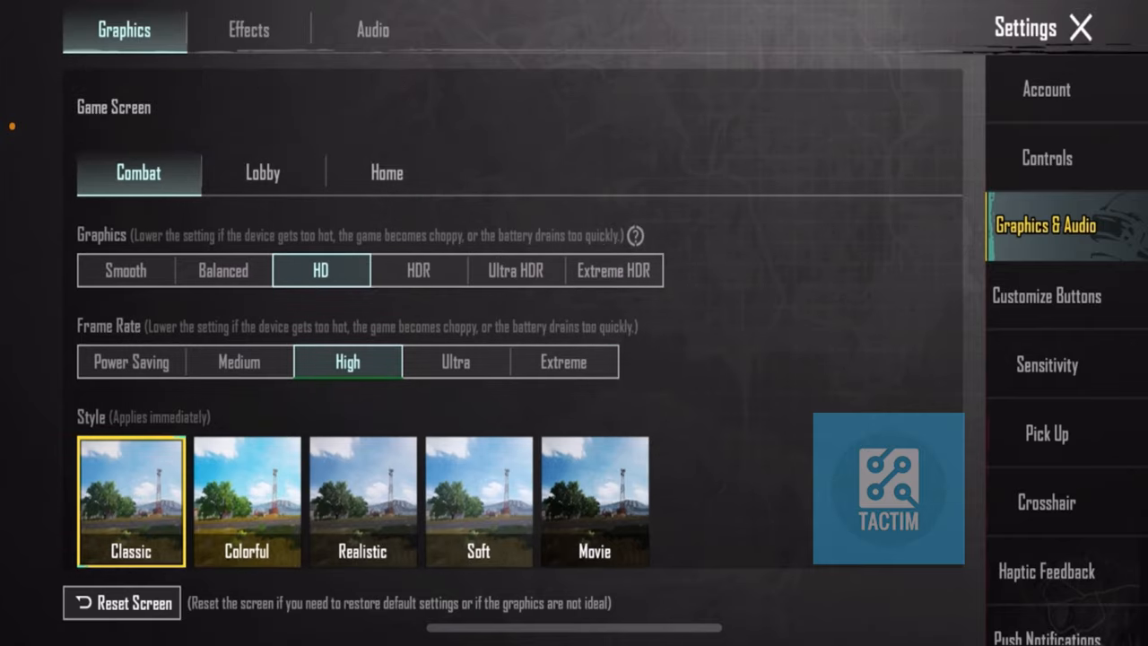
{"action": "left_click", "coordinate": [515, 270]}
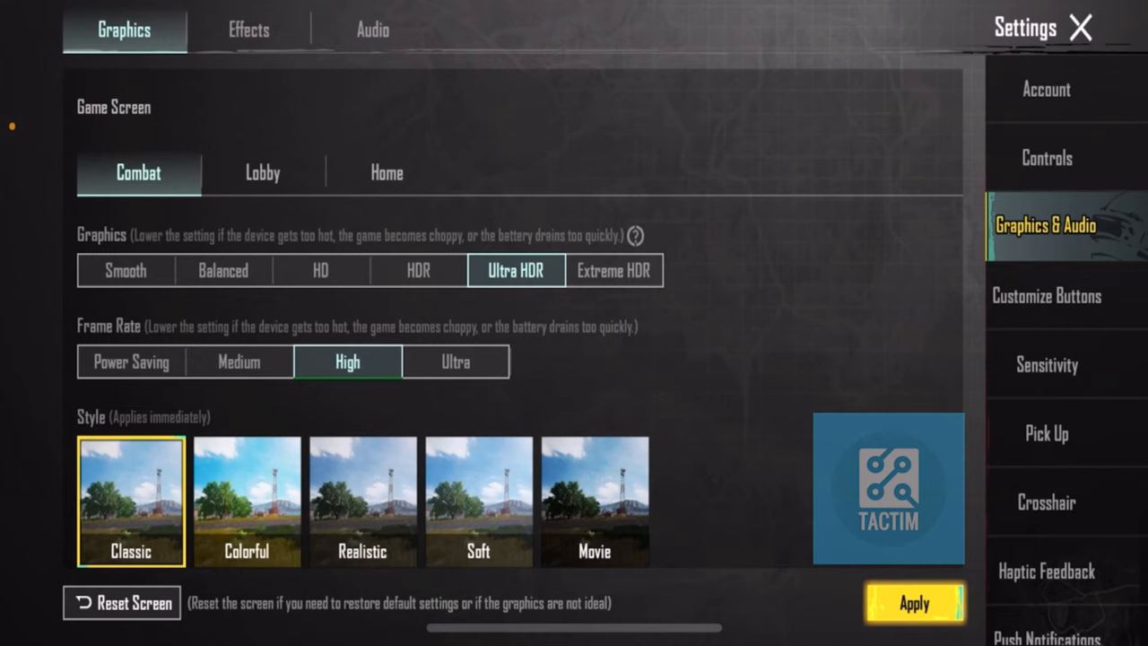
{"action": "left_click", "coordinate": [455, 362]}
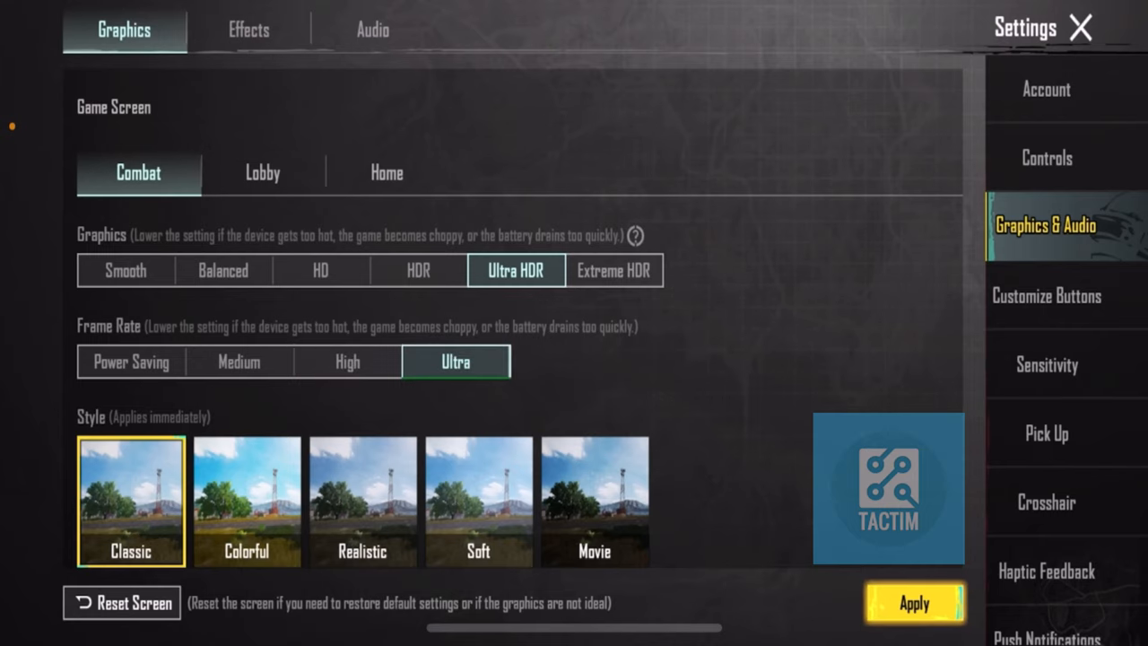
{"action": "scroll", "scroll_direction": "down", "scroll_amount": 3}
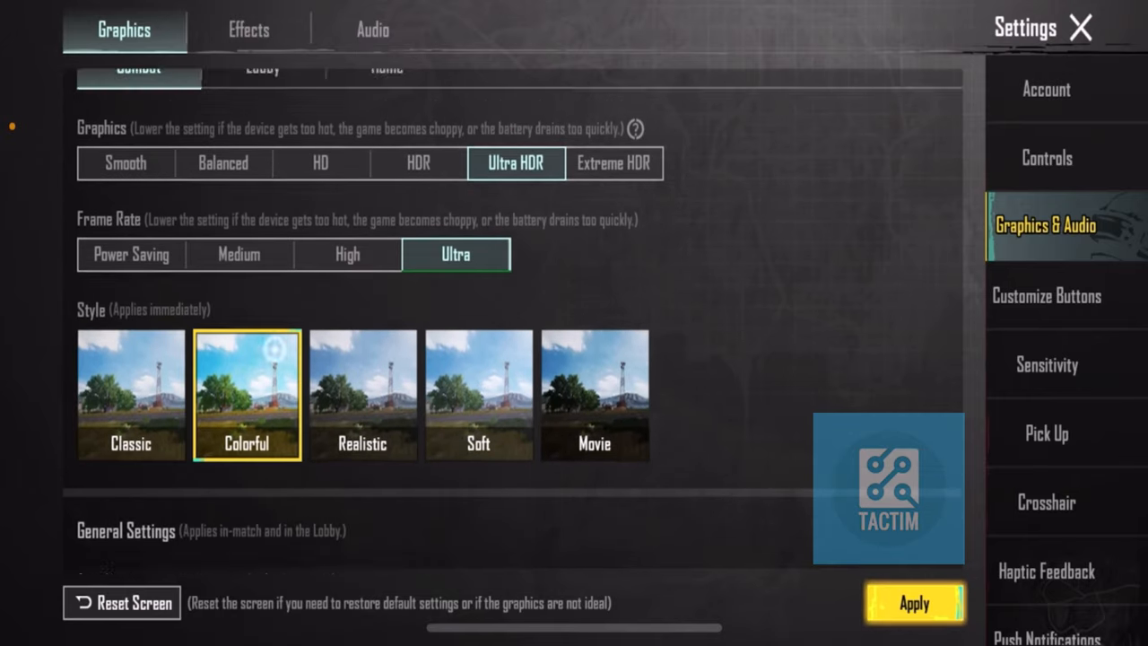
{"action": "left_click", "coordinate": [912, 602]}
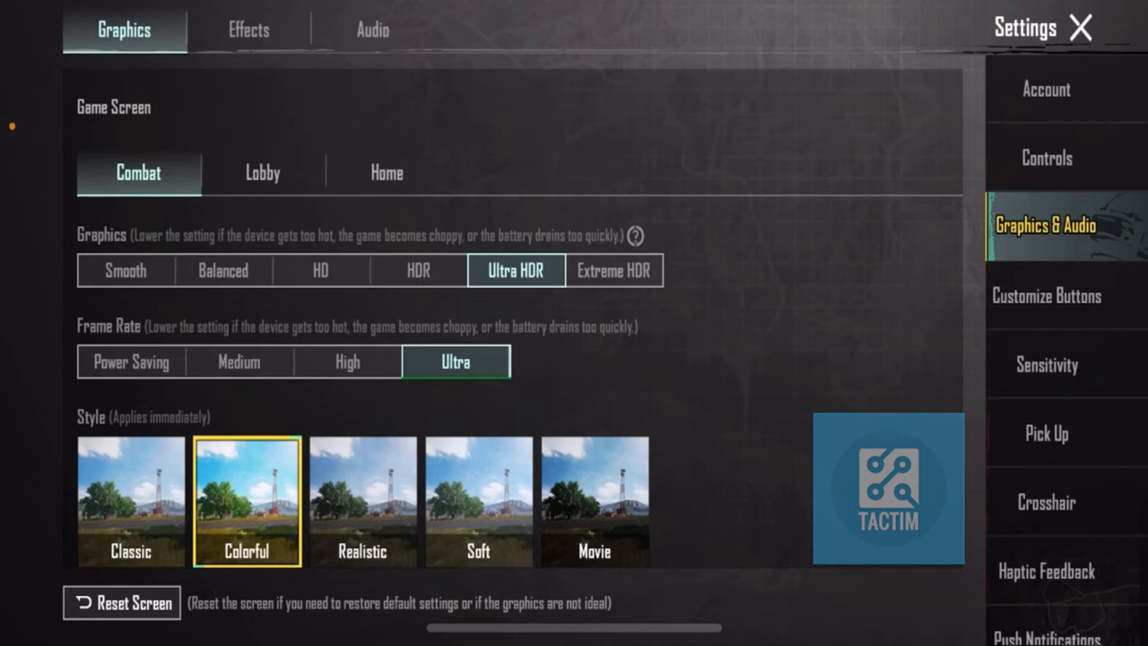
{"action": "left_click", "coordinate": [263, 172]}
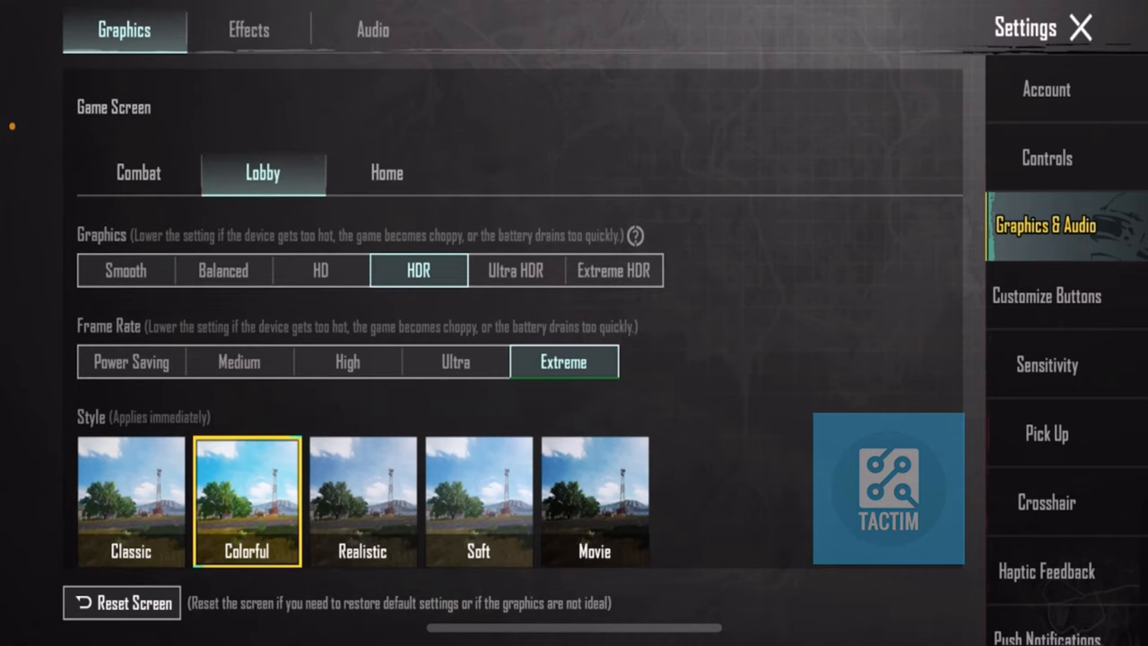
- Apply Ultra HDR graphics with Ultra frame rate to the Lobby tab
{"action": "left_click", "coordinate": [516, 270]}
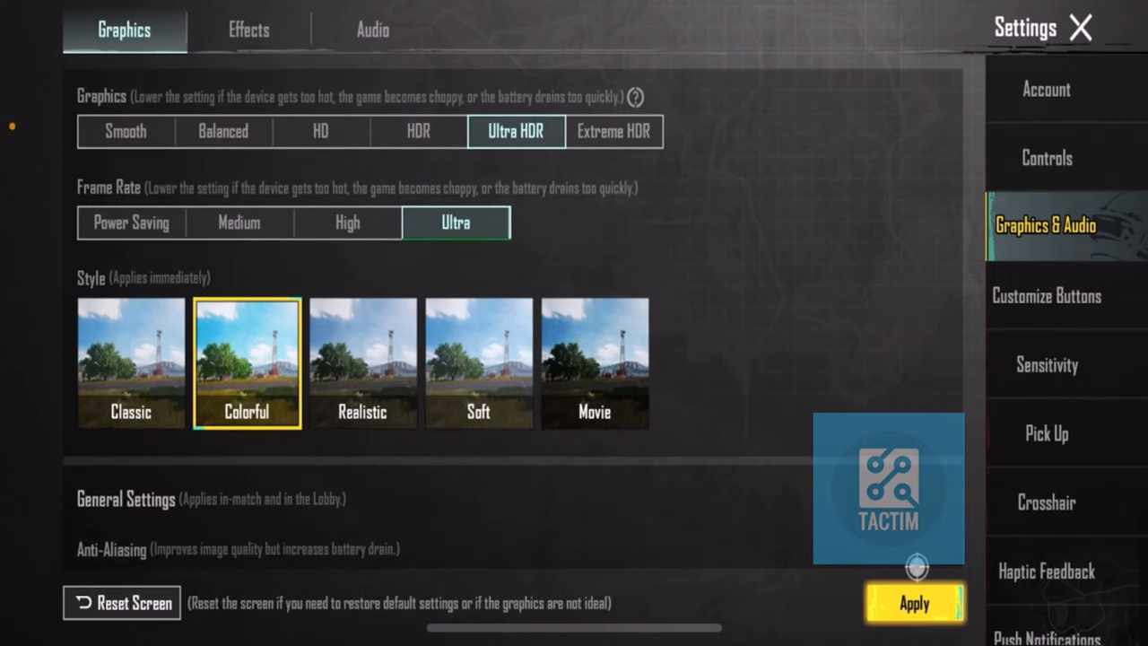
{"action": "left_click", "coordinate": [913, 602]}
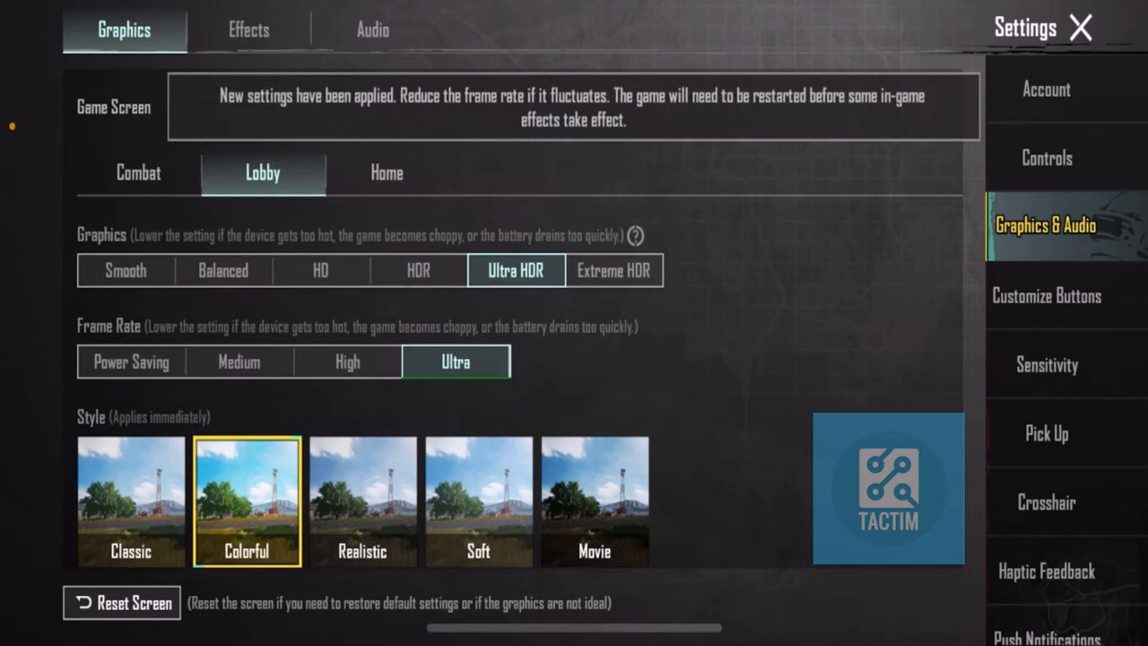
{"action": "scroll", "scroll_direction": "down", "scroll_amount": 3}
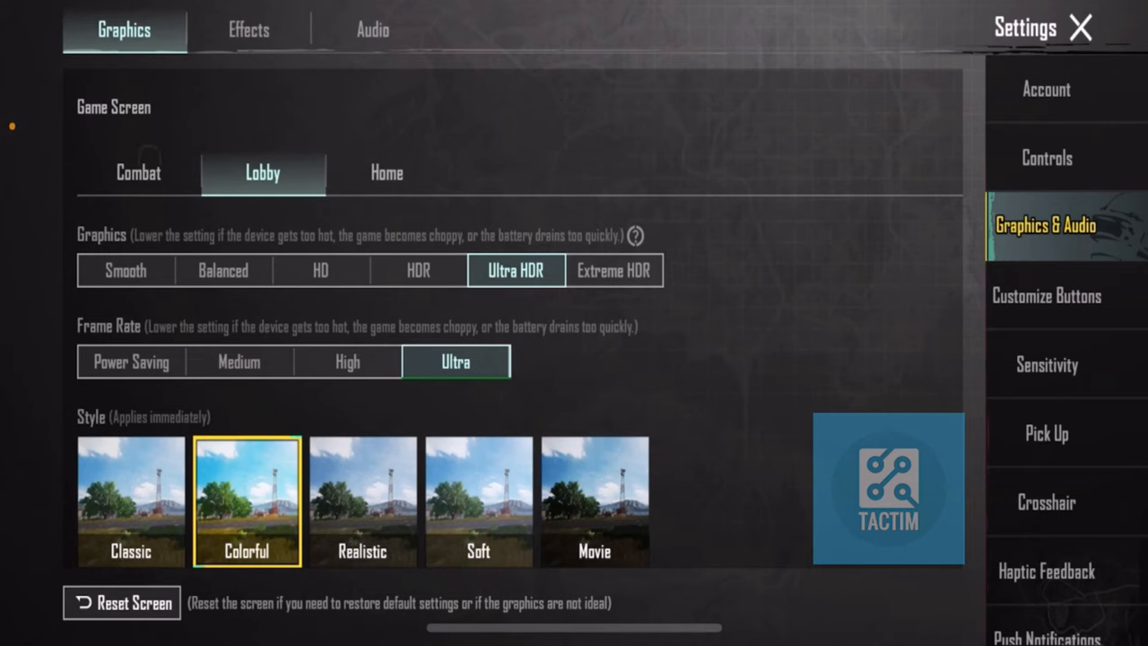
{"action": "left_click", "coordinate": [138, 172]}
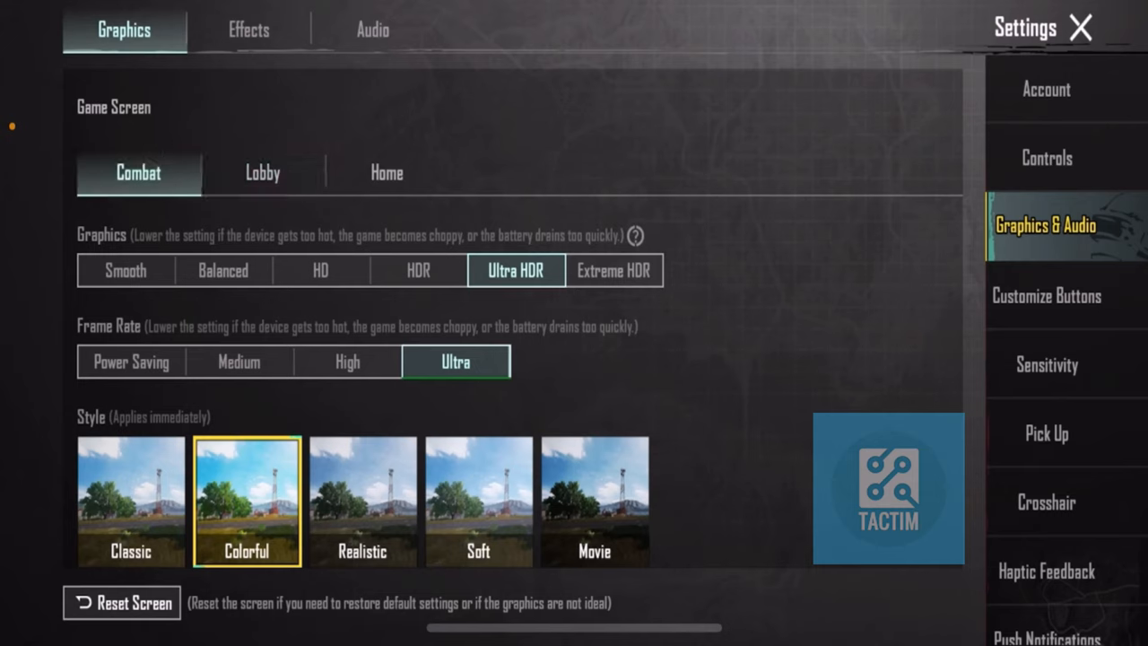
- Switch Combat graphics to Smooth at Extreme frame rate, keeping Colorful, and apply
{"action": "left_click", "coordinate": [563, 362]}
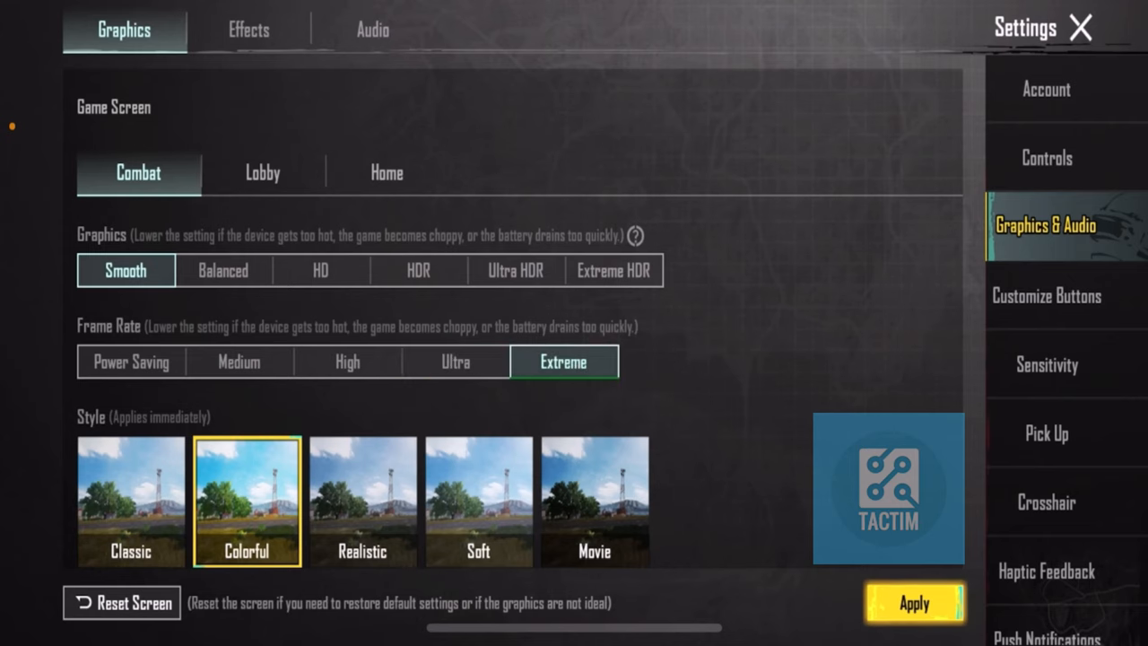
{"action": "scroll", "scroll_direction": "down", "scroll_amount": 3}
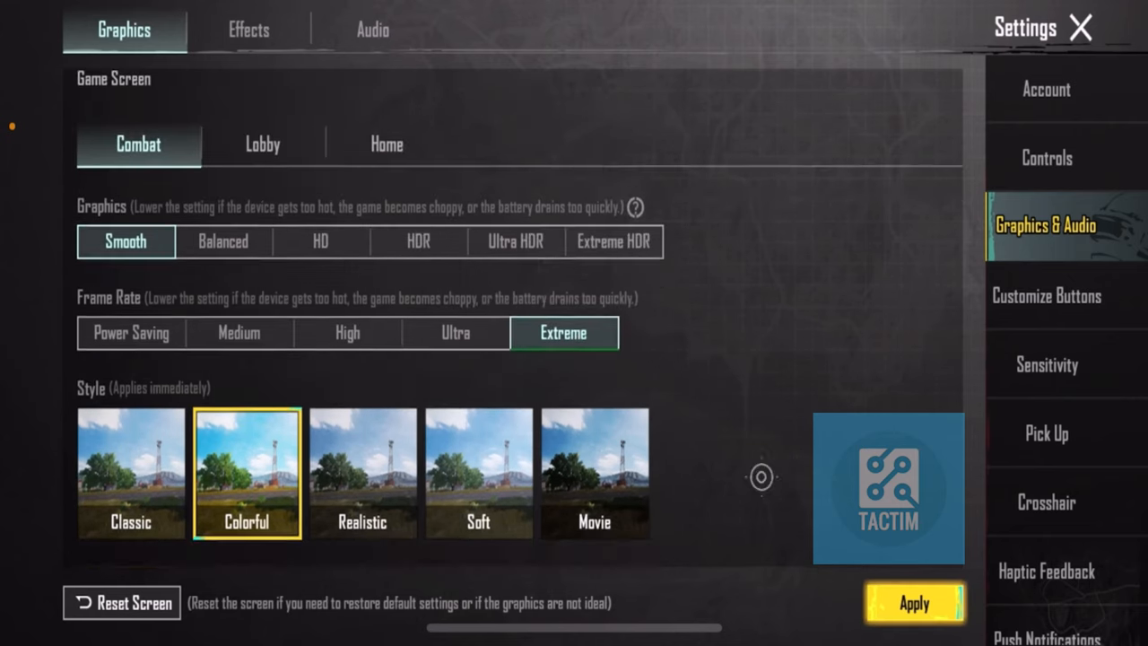
{"action": "left_click", "coordinate": [912, 602]}
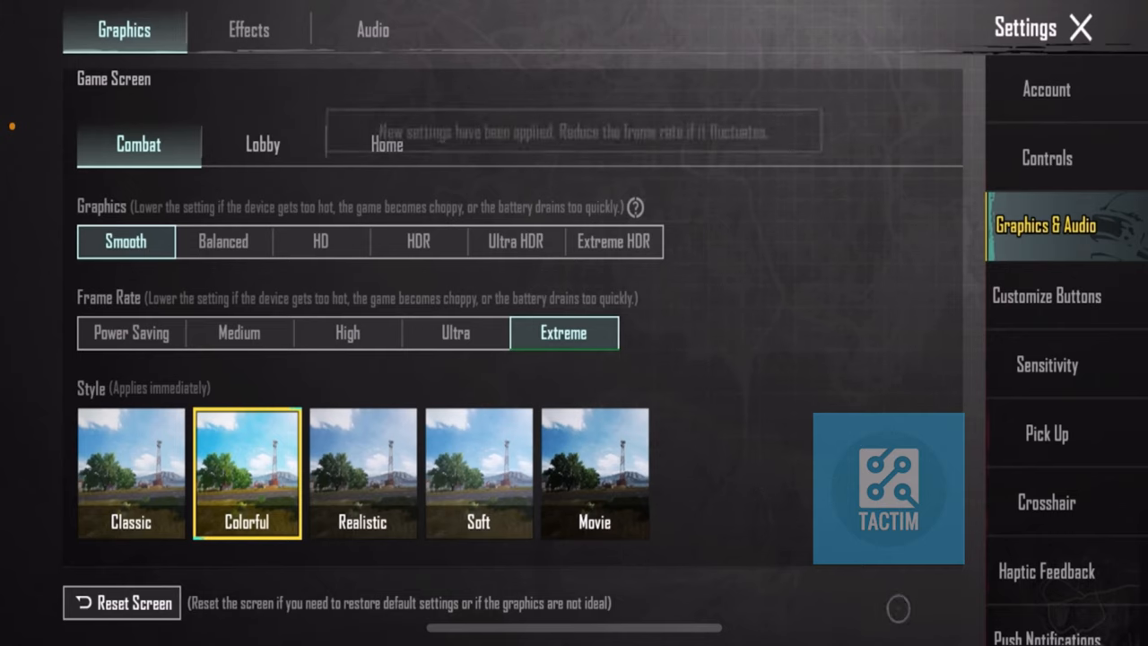